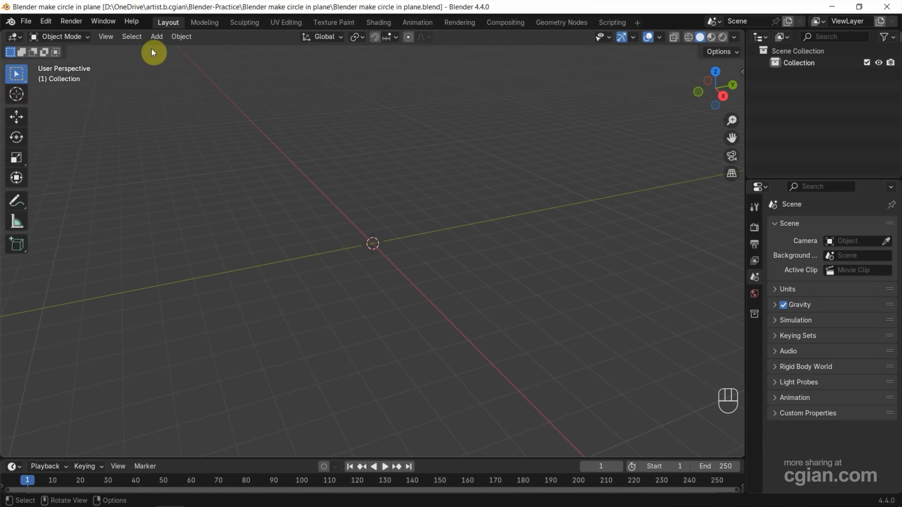
Add a plane mesh from Add > Mesh and select it in the viewport
left_click(156, 36)
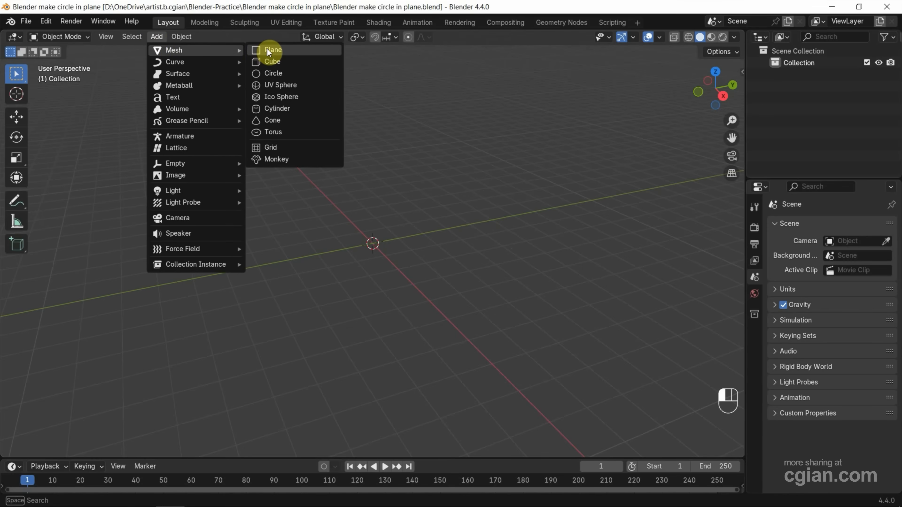
left_click(273, 49)
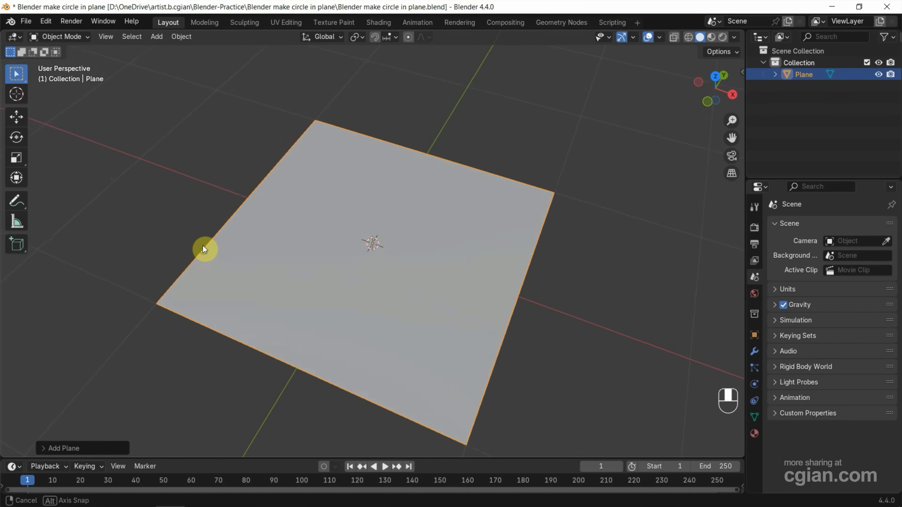
left_click(290, 287)
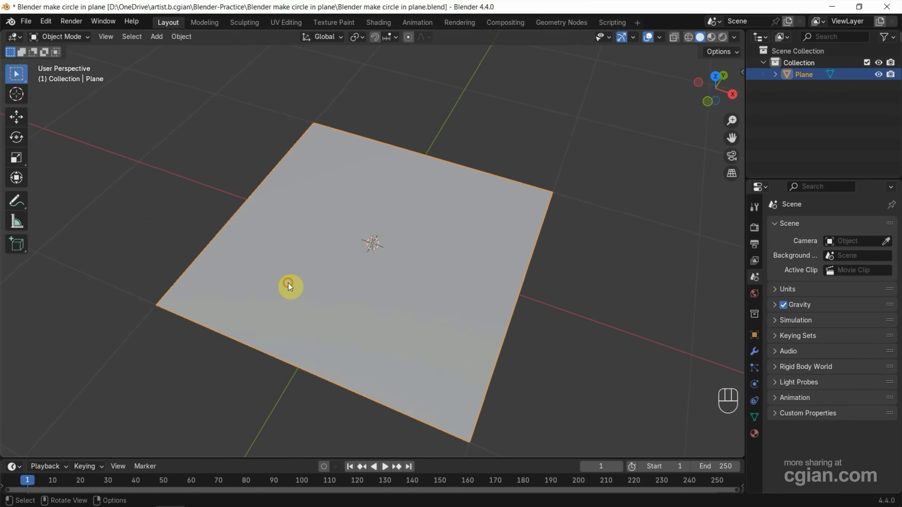
In Edit Mode, make a 2-cut loop cut and scale it to 2.8 along X
left_click(59, 36)
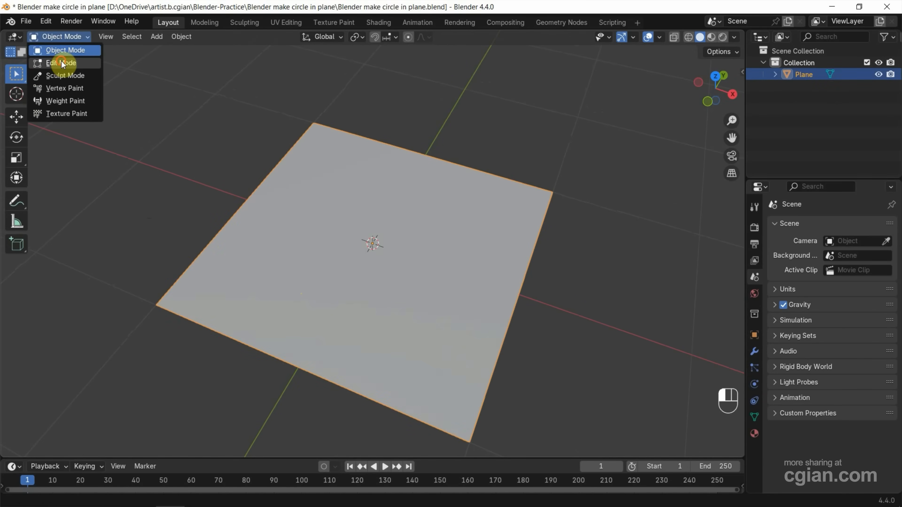
left_click(61, 62)
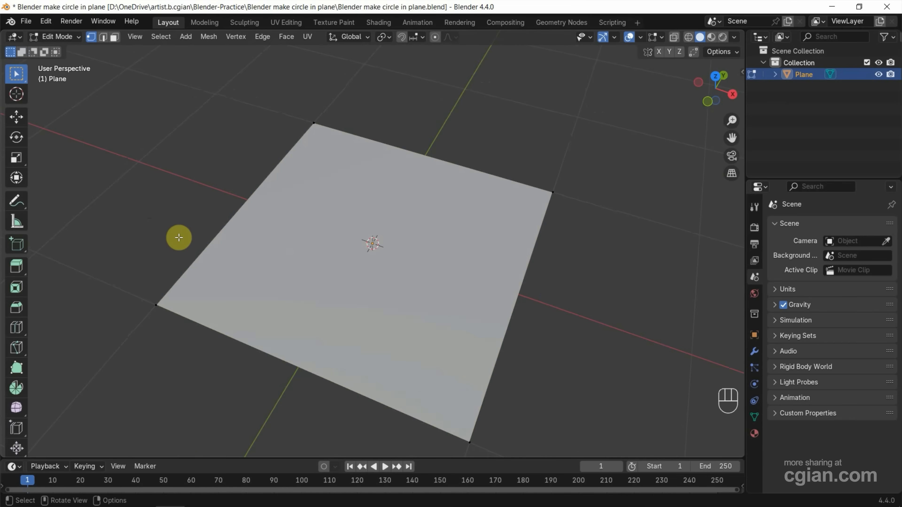
mouse_move(17, 328)
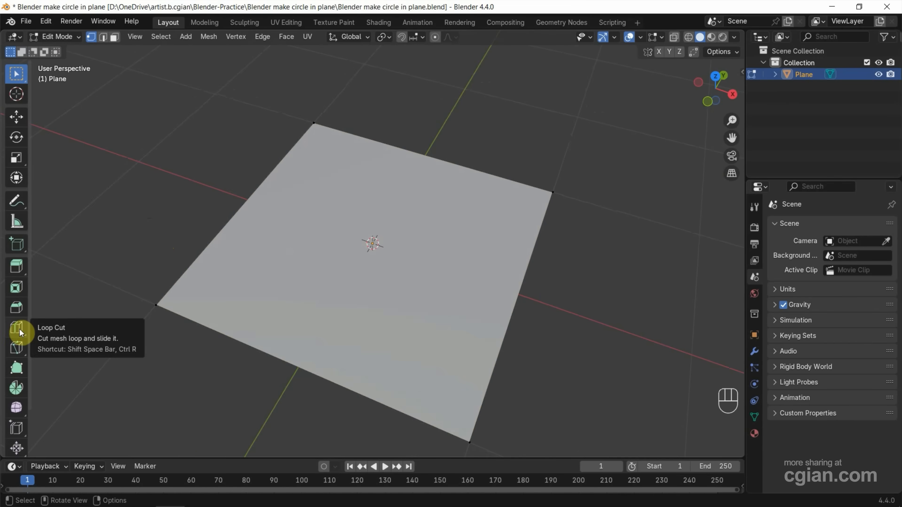
left_click(16, 327)
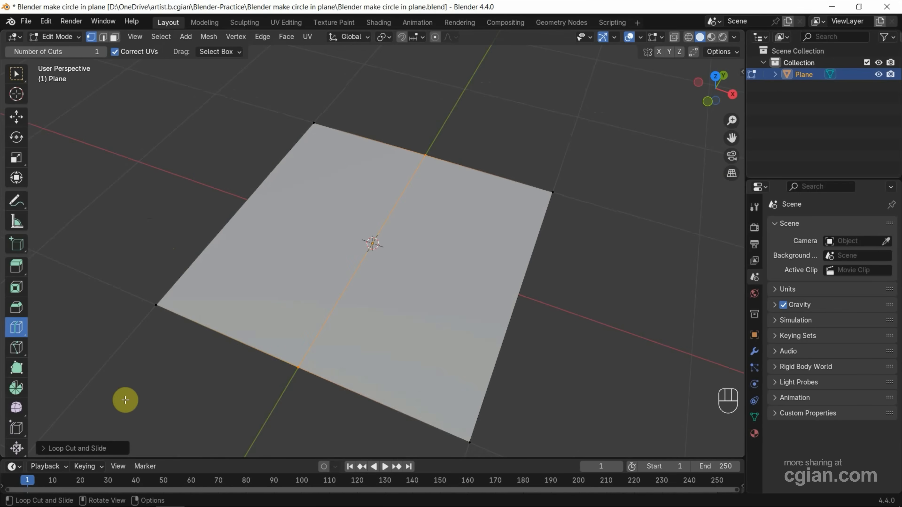
mouse_move(97, 448)
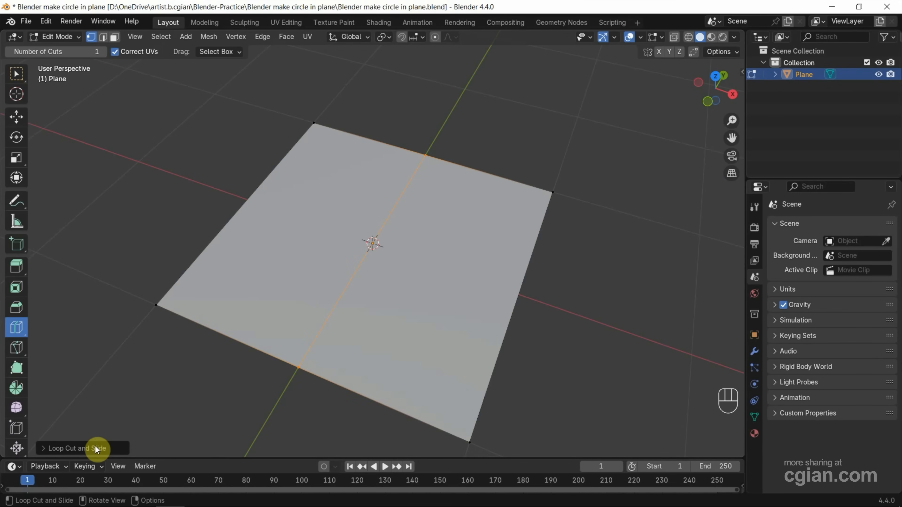
left_click(74, 448)
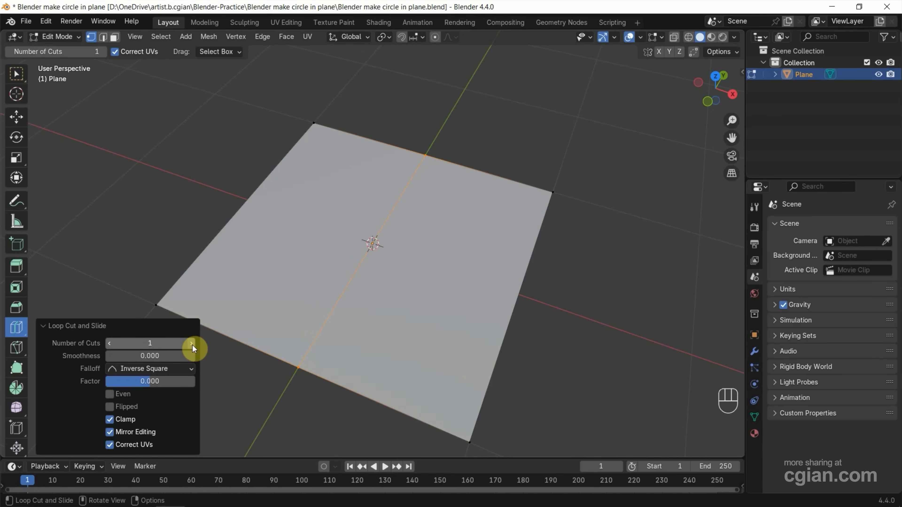
left_click(191, 344)
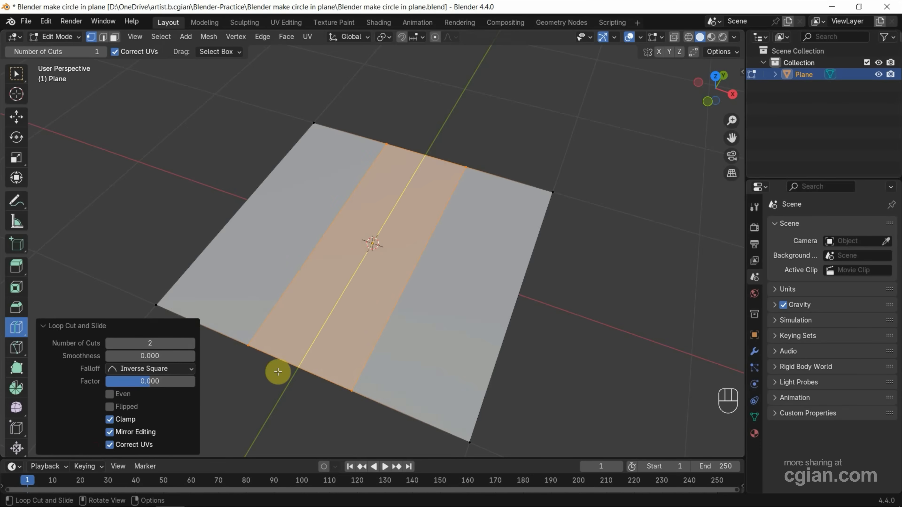
key("s")
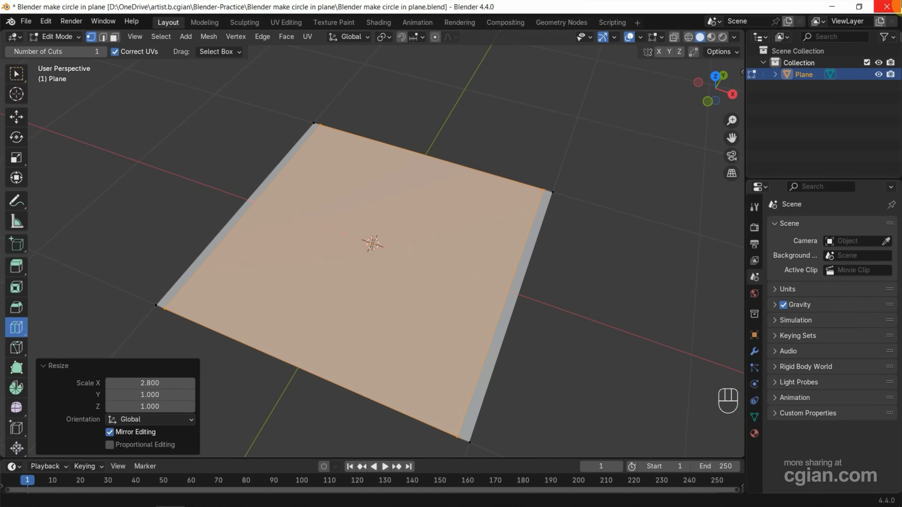
mouse_move(519, 291)
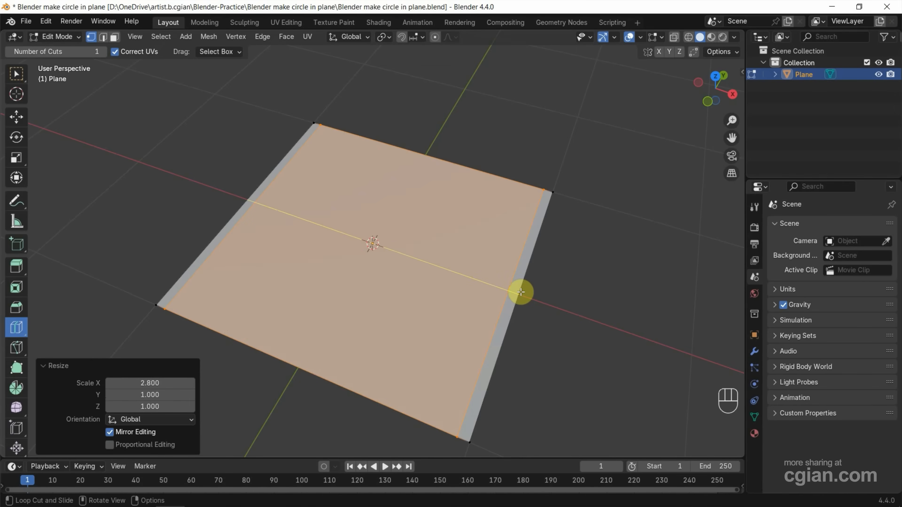
Make a 2-cut loop cut the other way and scale it to 2.8 along Y
left_click(520, 293)
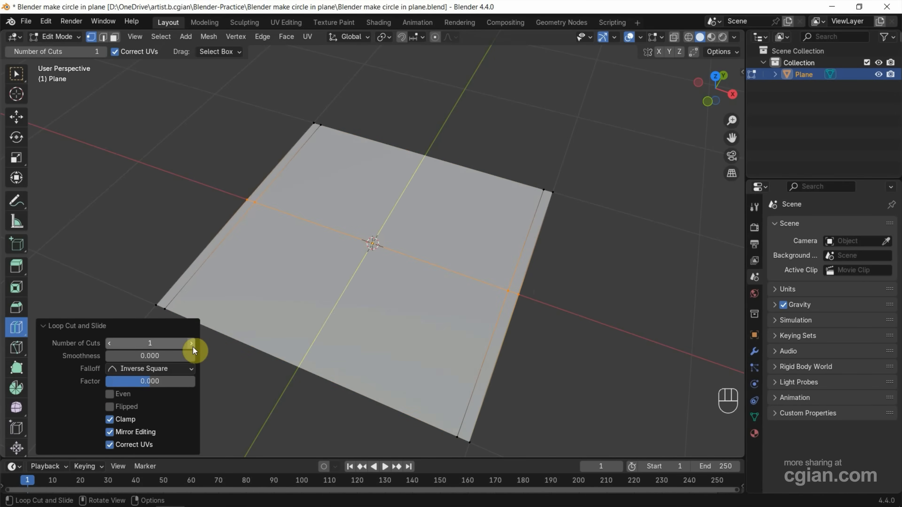
left_click(190, 343)
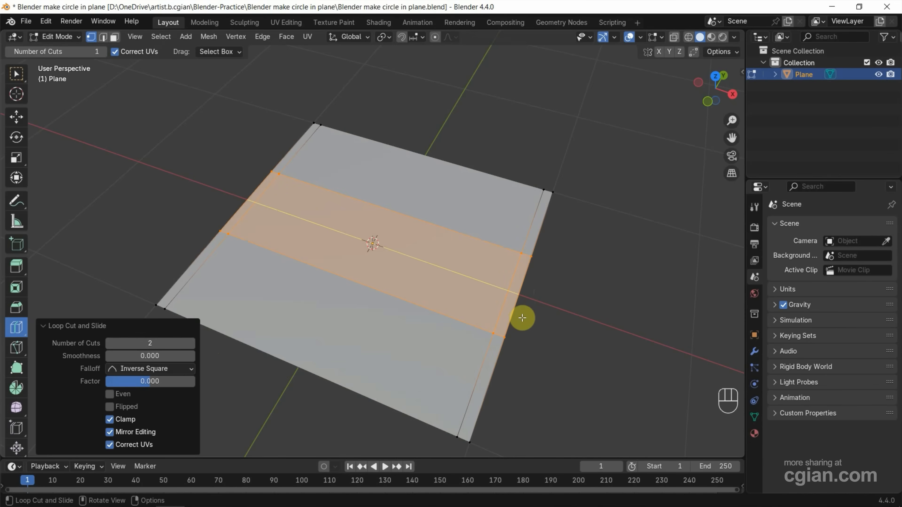
key("s")
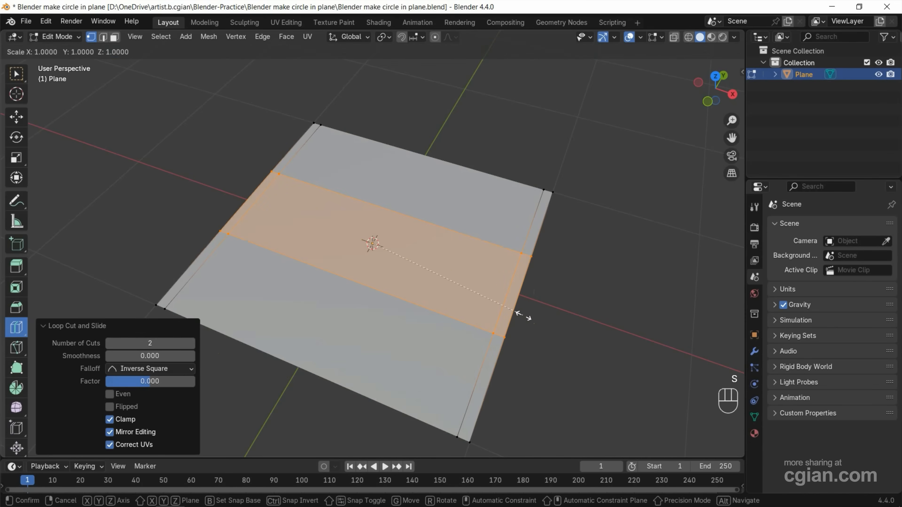
key("y")
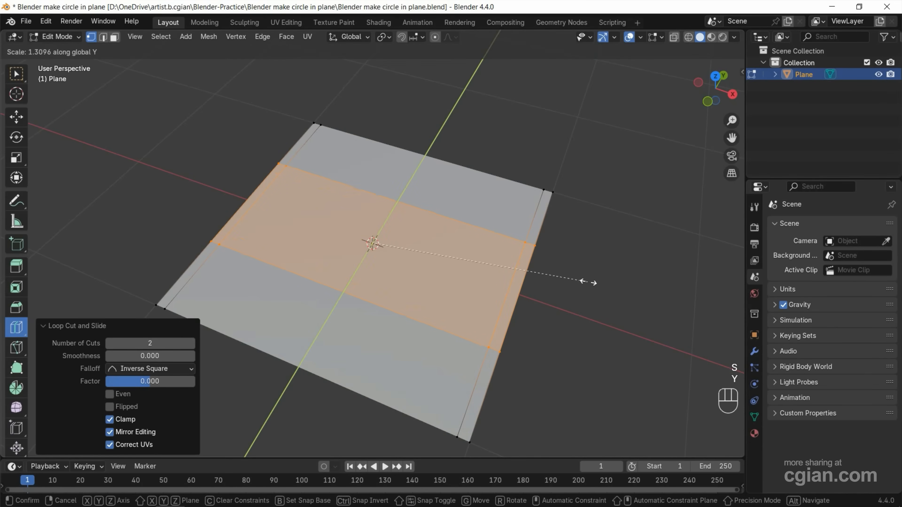
mouse_move(665, 214)
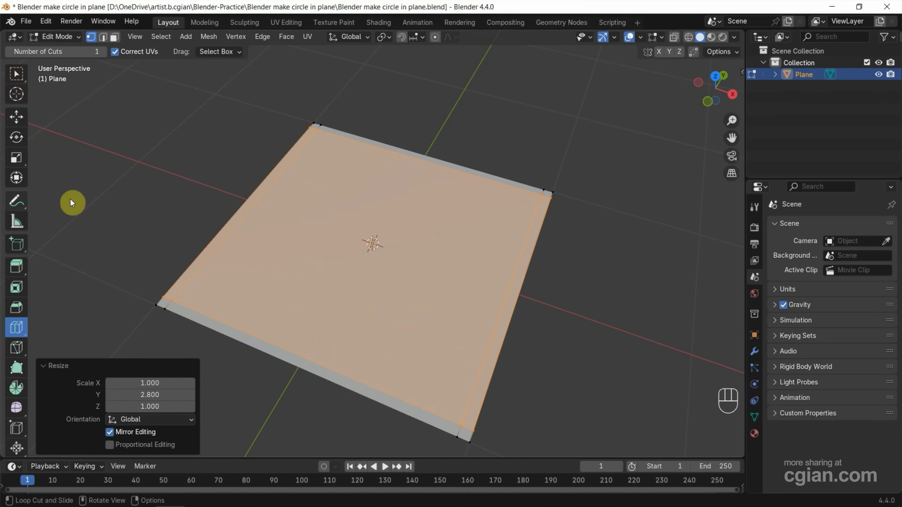
mouse_move(110, 199)
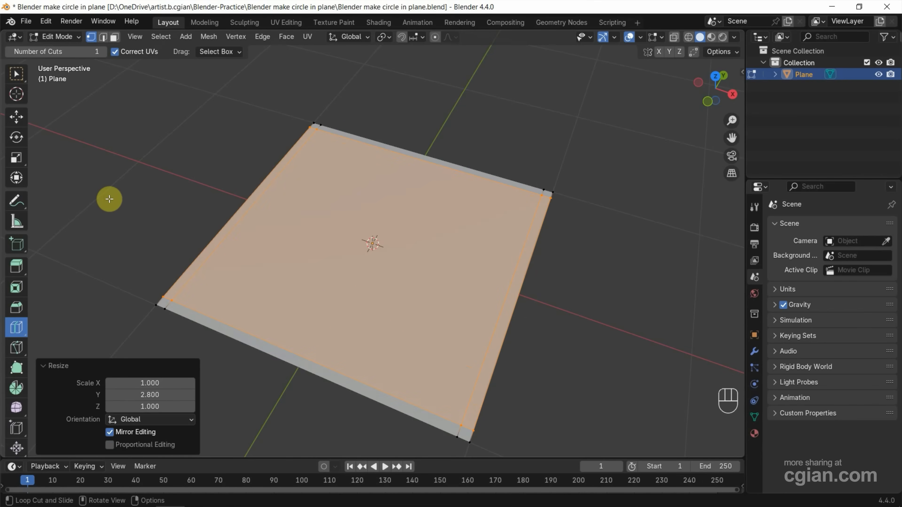
mouse_move(18, 79)
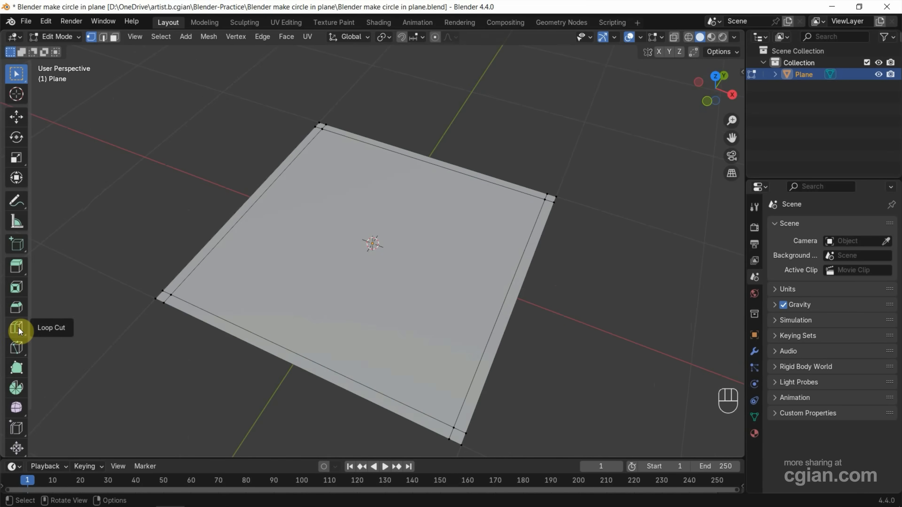
left_click(16, 328)
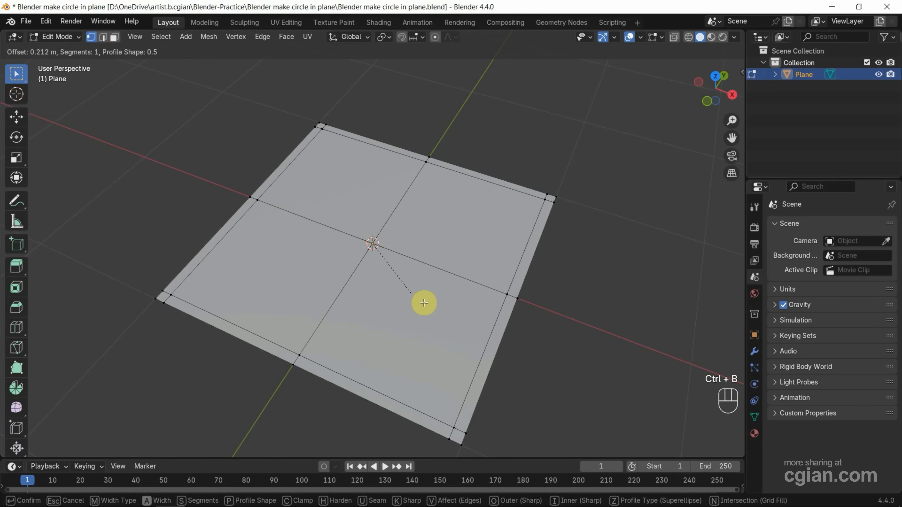
mouse_move(449, 338)
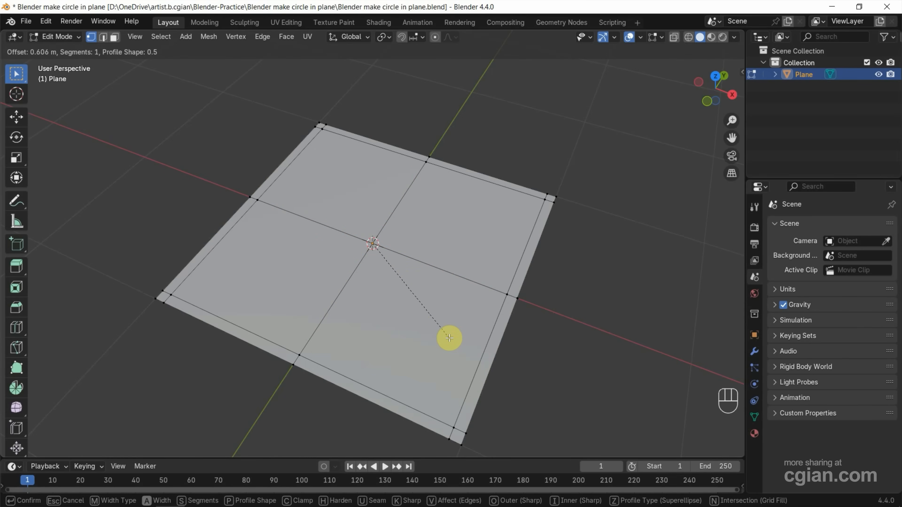
Bevel the centre vertex (Affect: Vertices) with width about 0.666 m into a diamond face
left_click(449, 338)
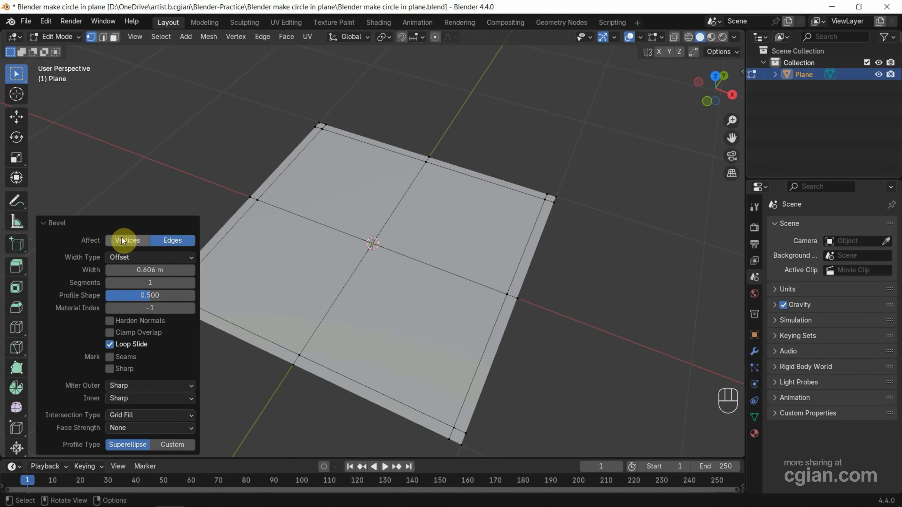
left_click(127, 240)
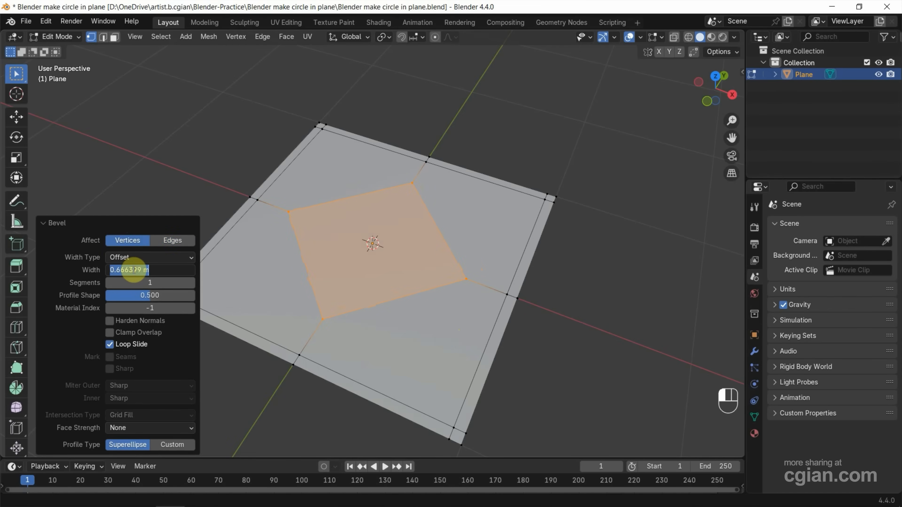
key("Return")
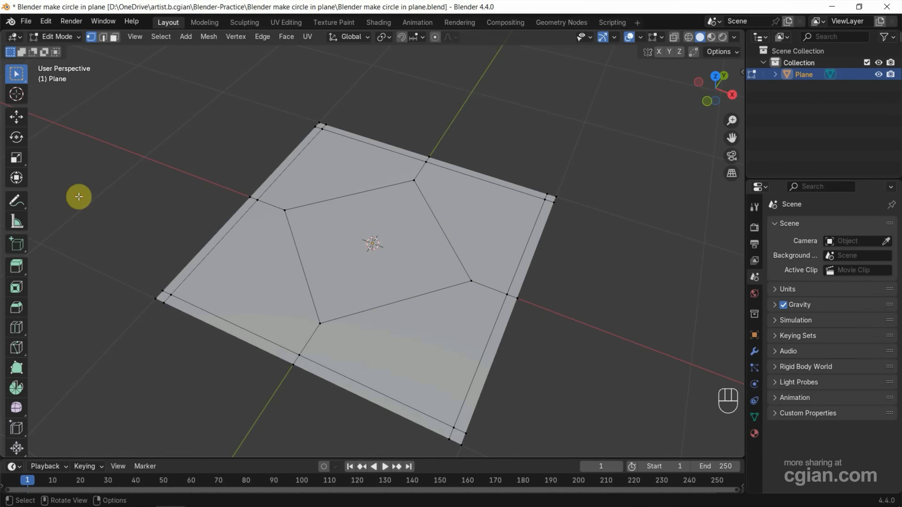
mouse_move(18, 330)
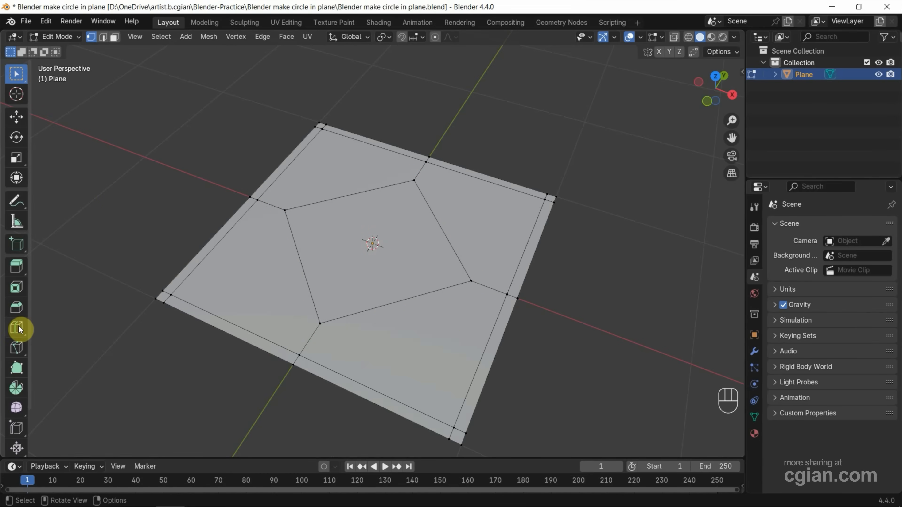
Knife-cut two corner-to-corner diagonals across the plane, then return to selection
left_click(16, 347)
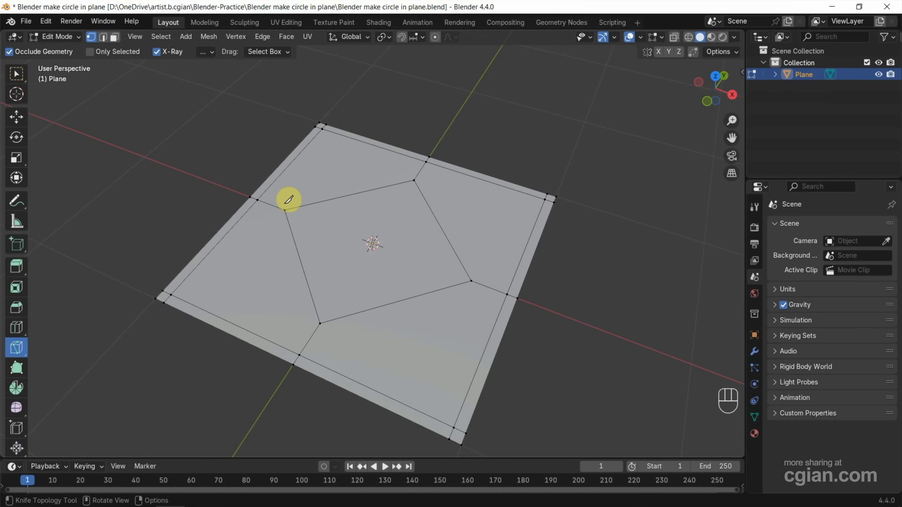
mouse_move(422, 321)
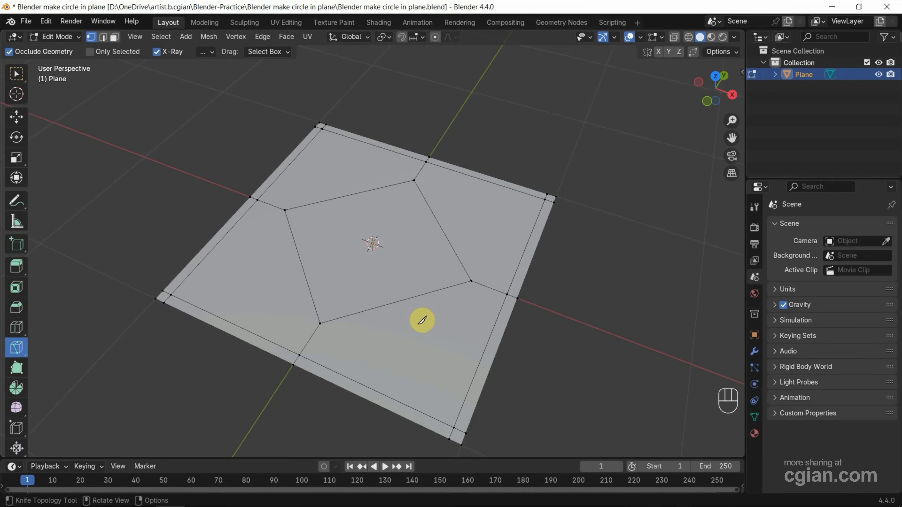
mouse_move(326, 126)
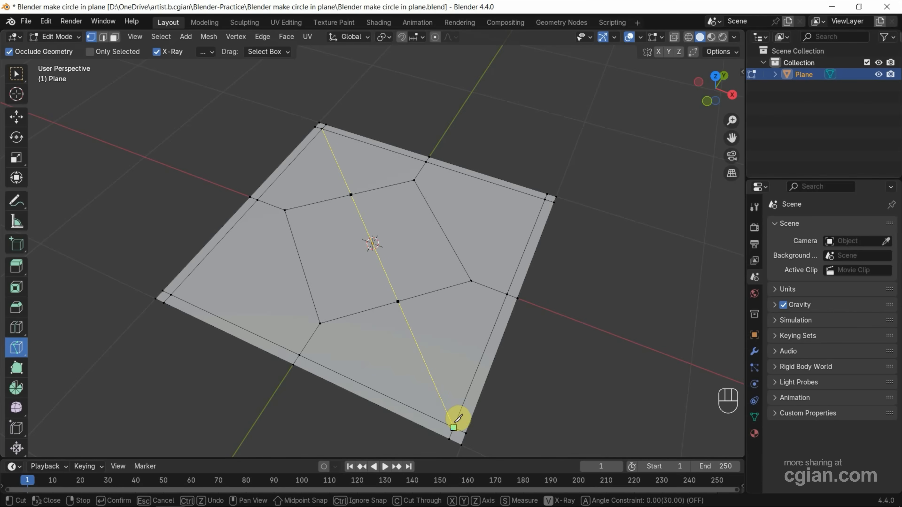
mouse_move(457, 368)
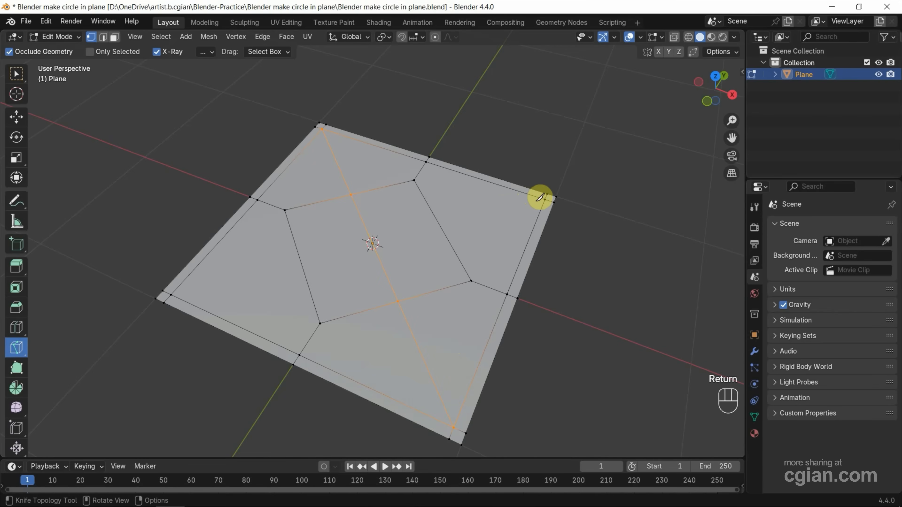
mouse_move(543, 197)
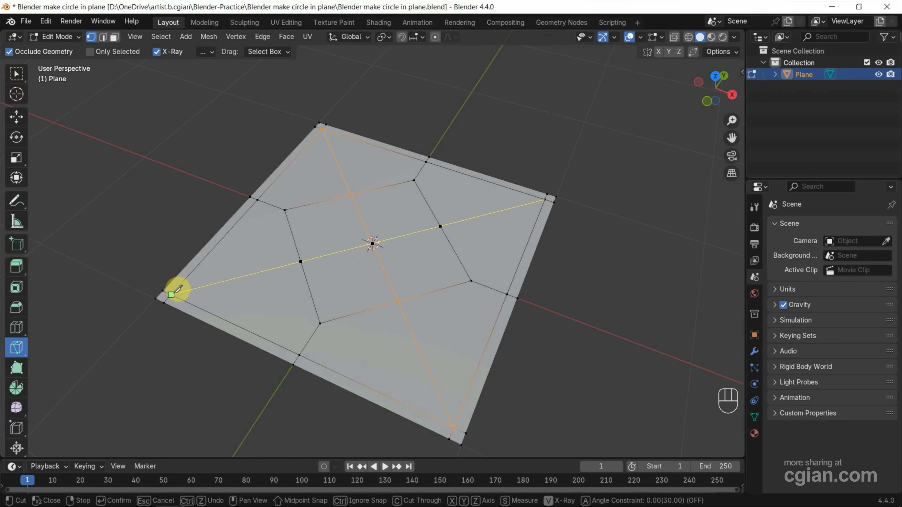
key("Return")
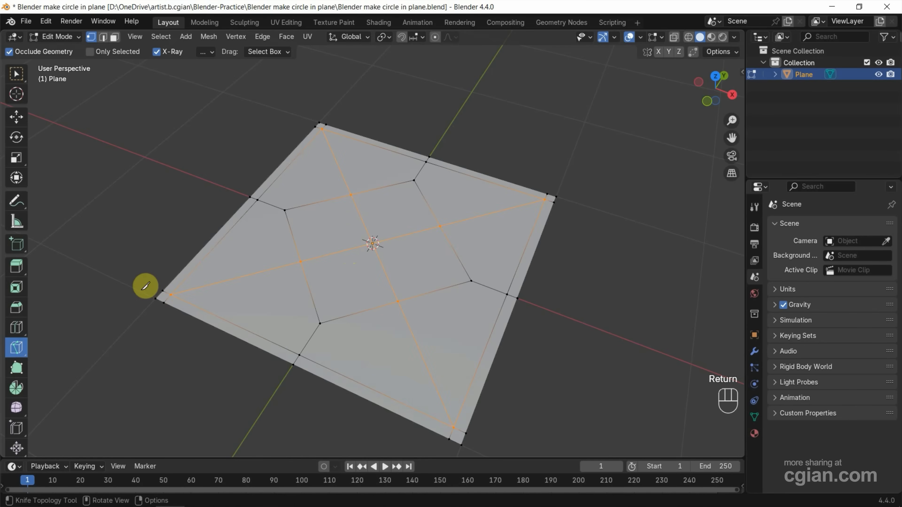
left_click(16, 71)
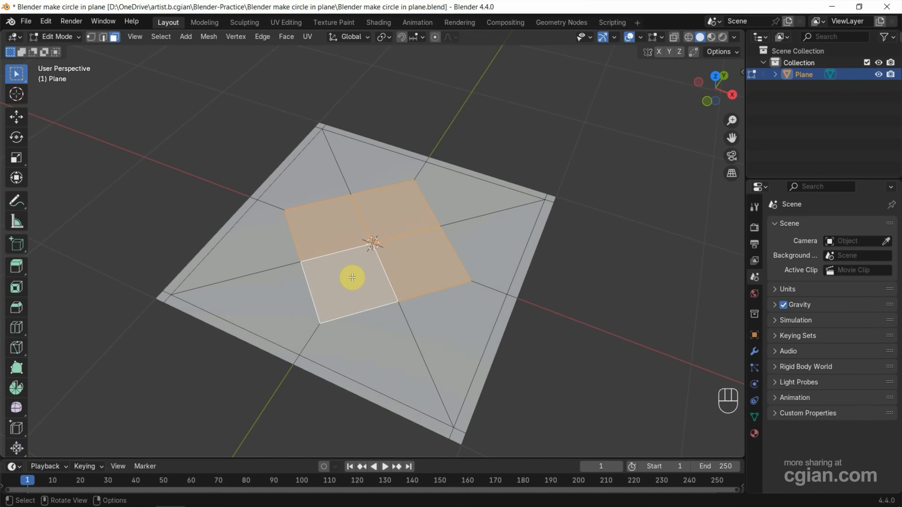
Delete the four selected central faces to leave a hole in the plane
key("x")
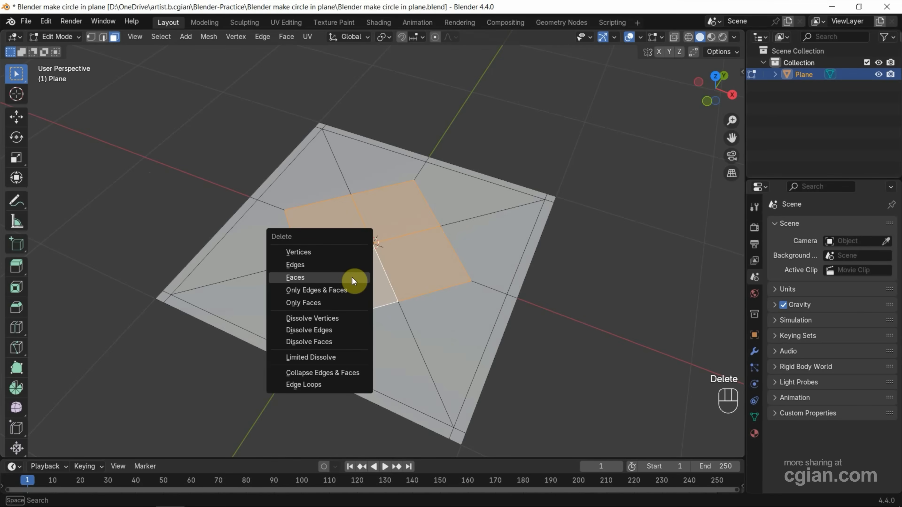
left_click(295, 277)
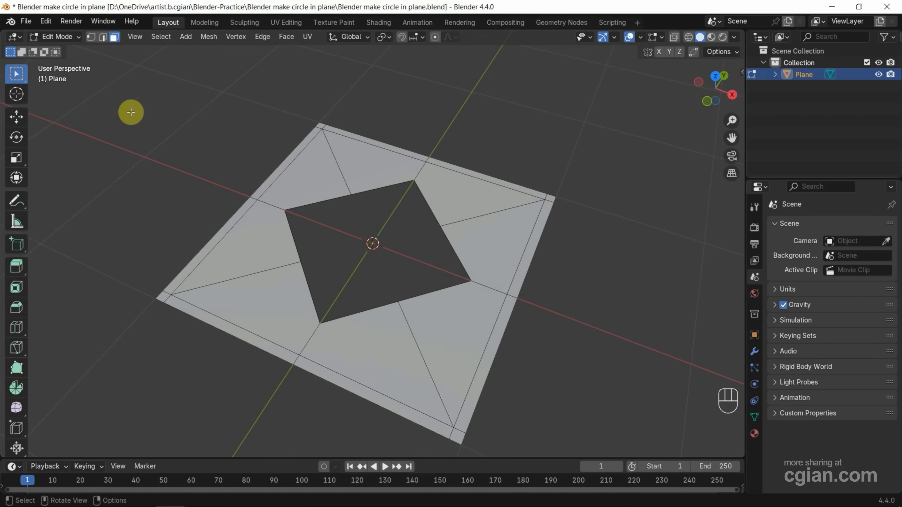
mouse_move(91, 37)
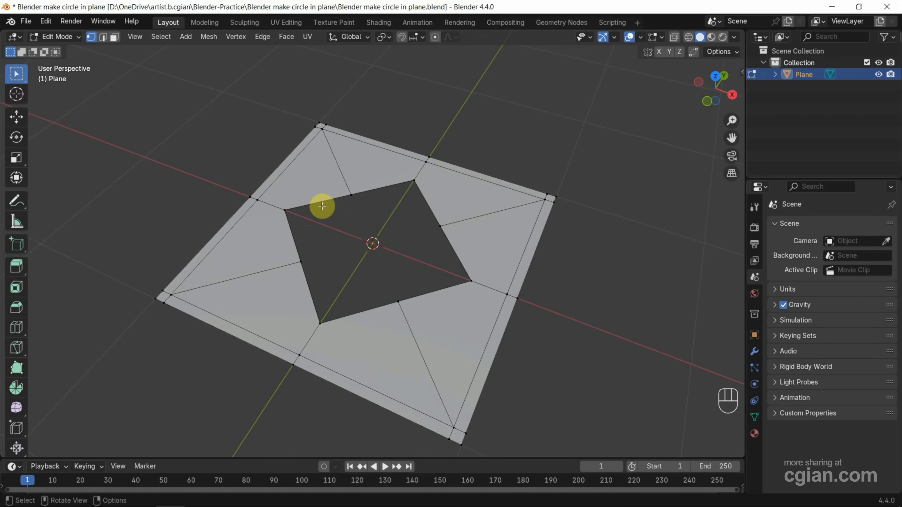
Select the hole's edge loop and apply To Sphere with factor 1
left_click(306, 202)
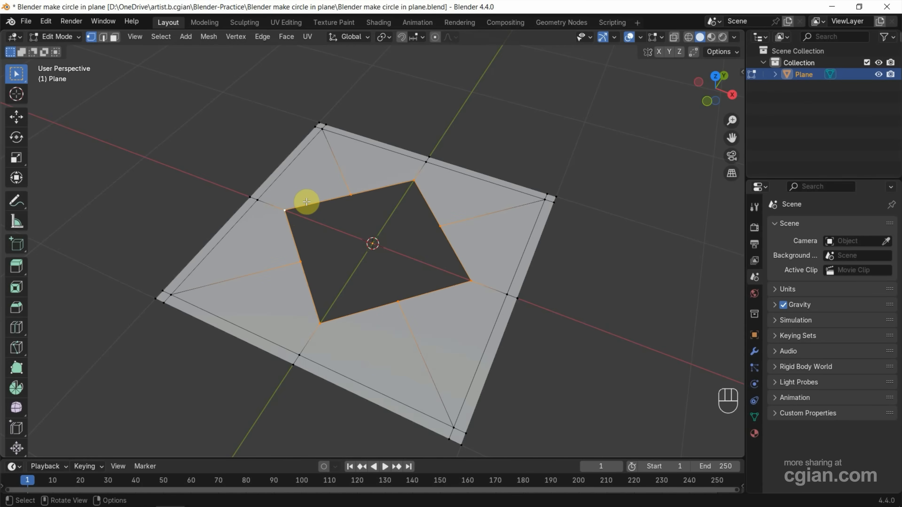
mouse_move(342, 197)
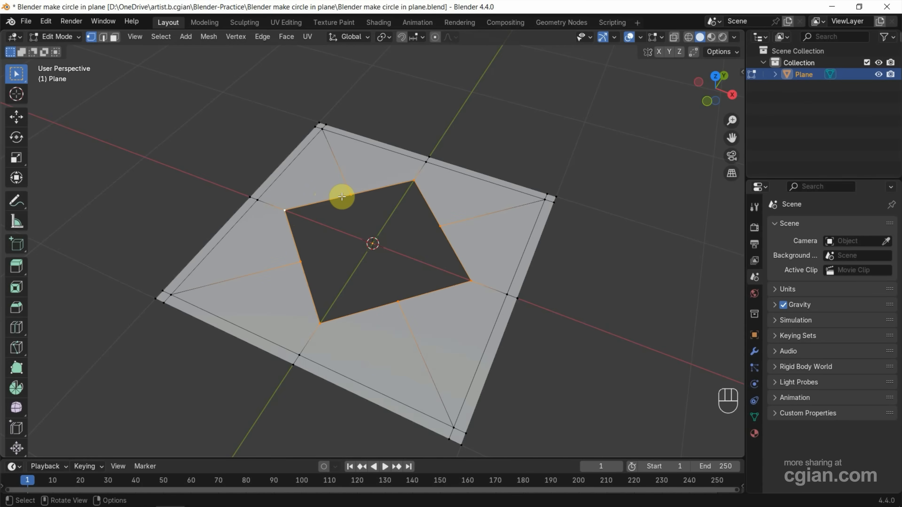
left_click(208, 37)
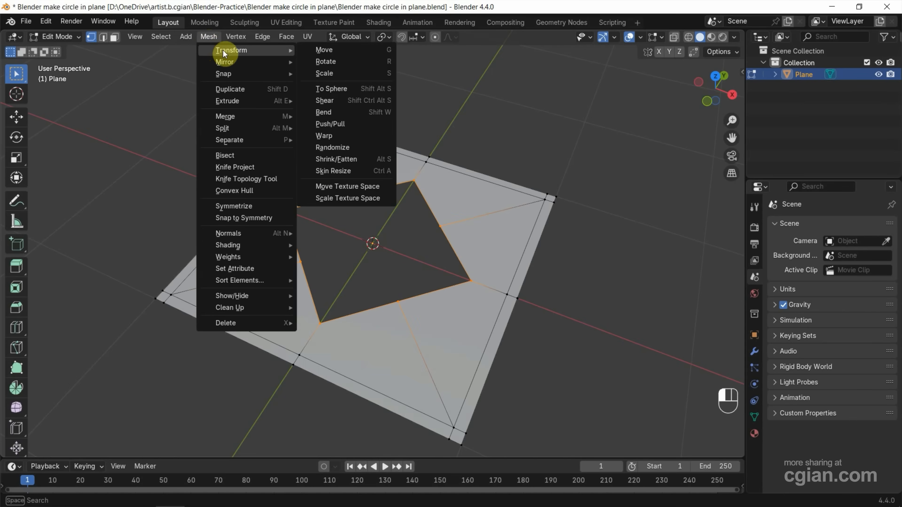
mouse_move(331, 89)
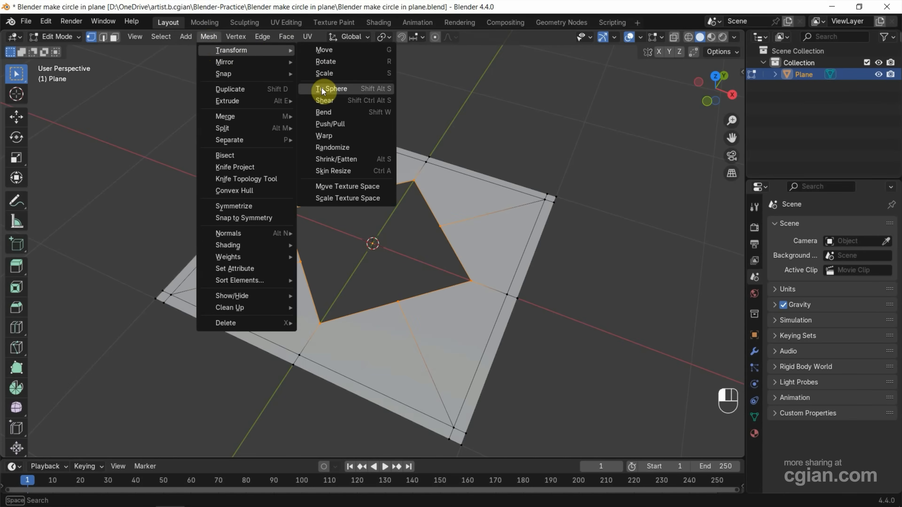
left_click(331, 88)
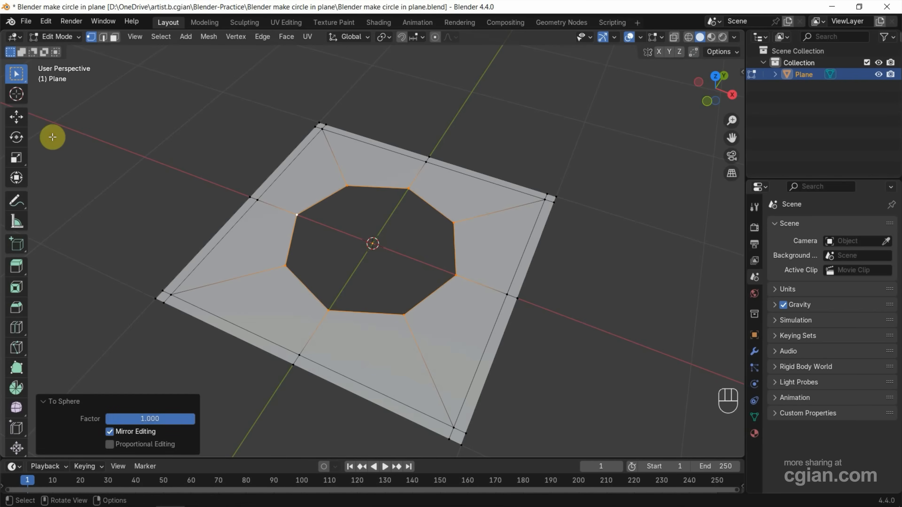
mouse_move(111, 348)
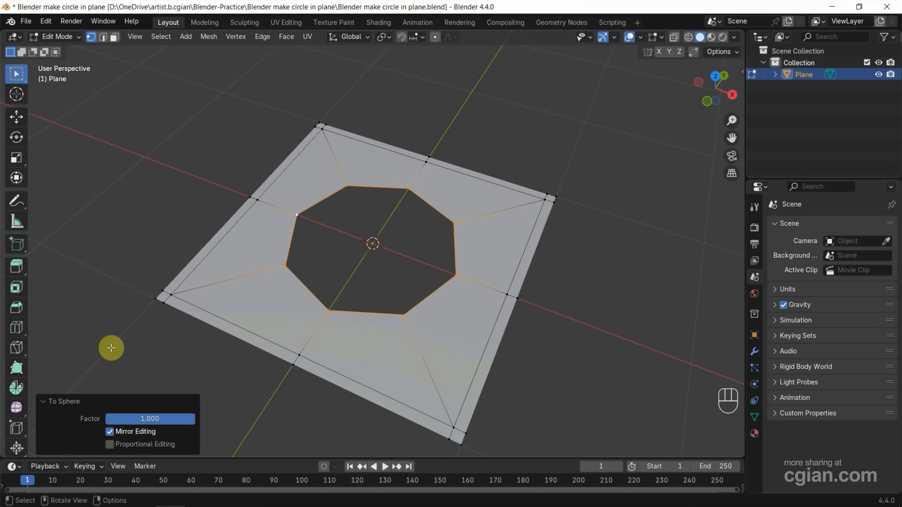
mouse_move(149, 423)
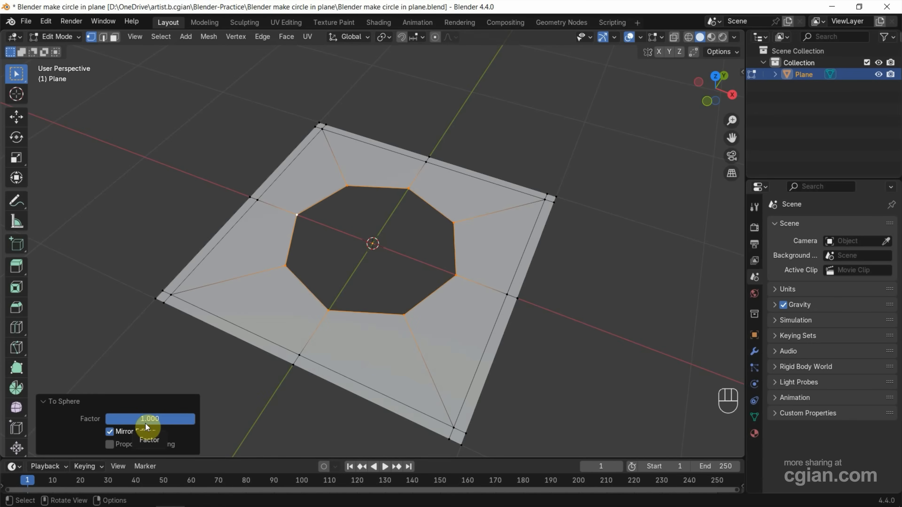
mouse_move(740, 351)
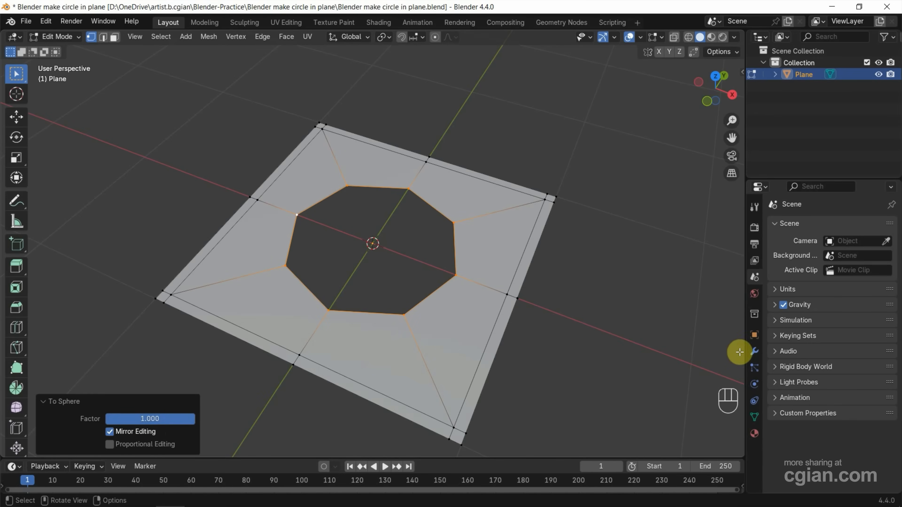
Add a Subdivision Surface modifier with Levels Viewport set to 2
left_click(754, 351)
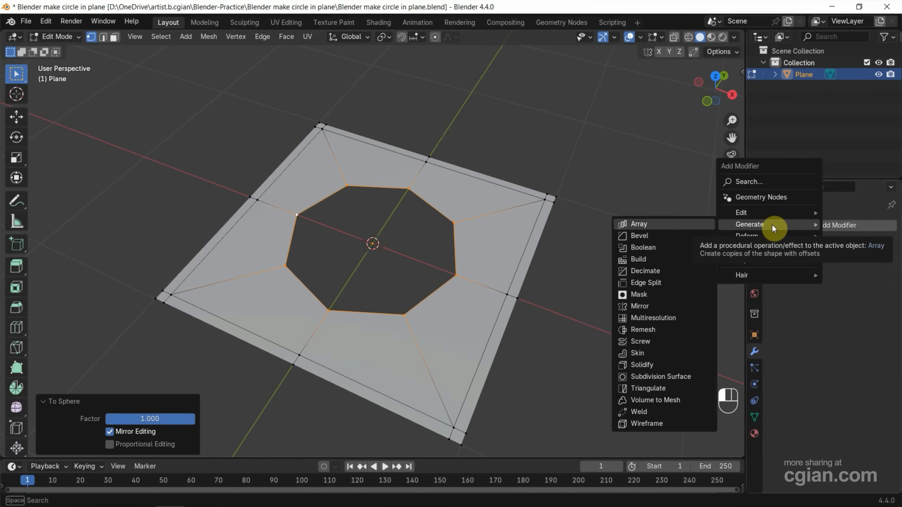
mouse_move(645, 378)
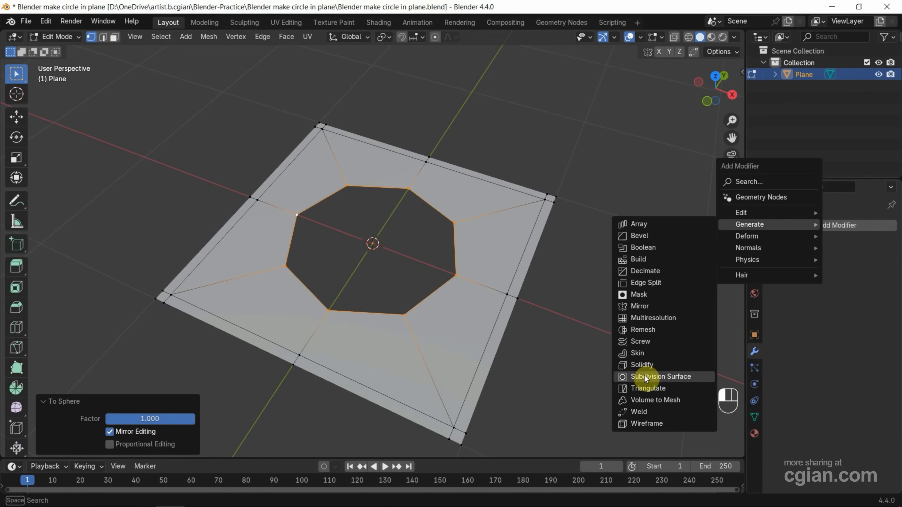
left_click(661, 377)
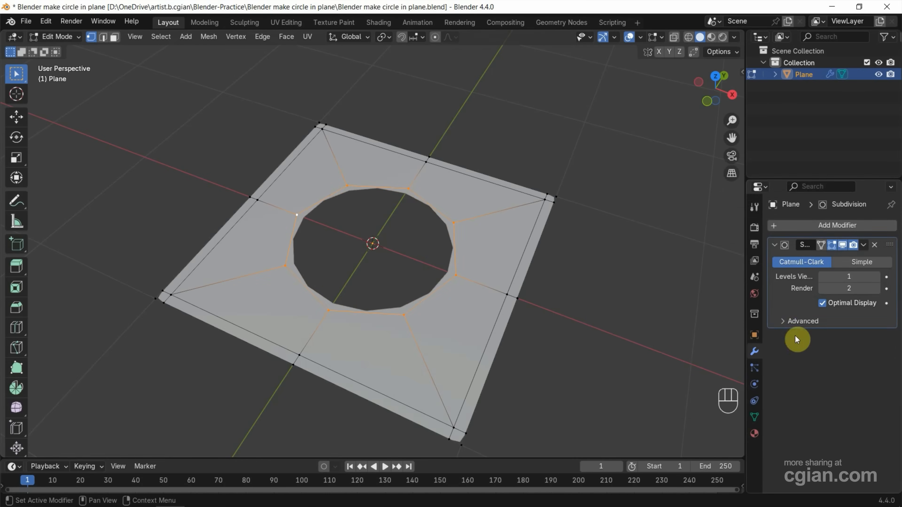
mouse_move(800, 282)
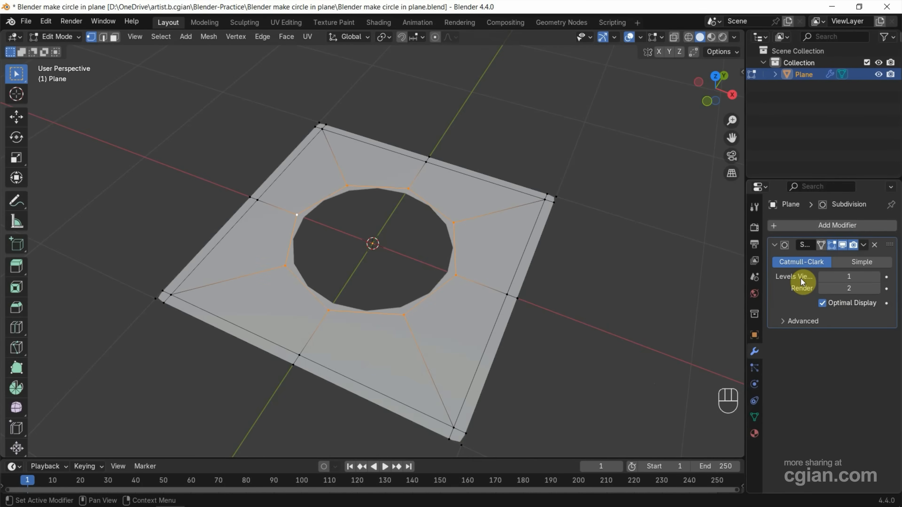
left_click(886, 277)
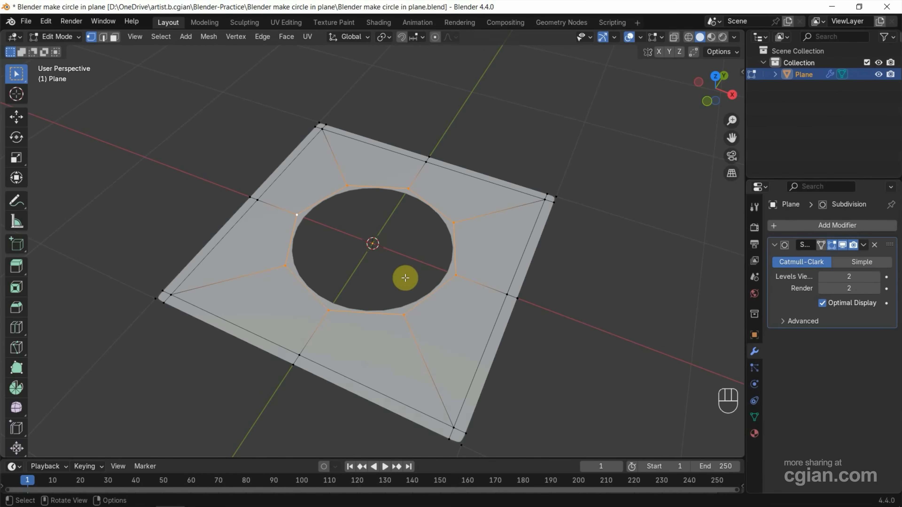
mouse_move(460, 441)
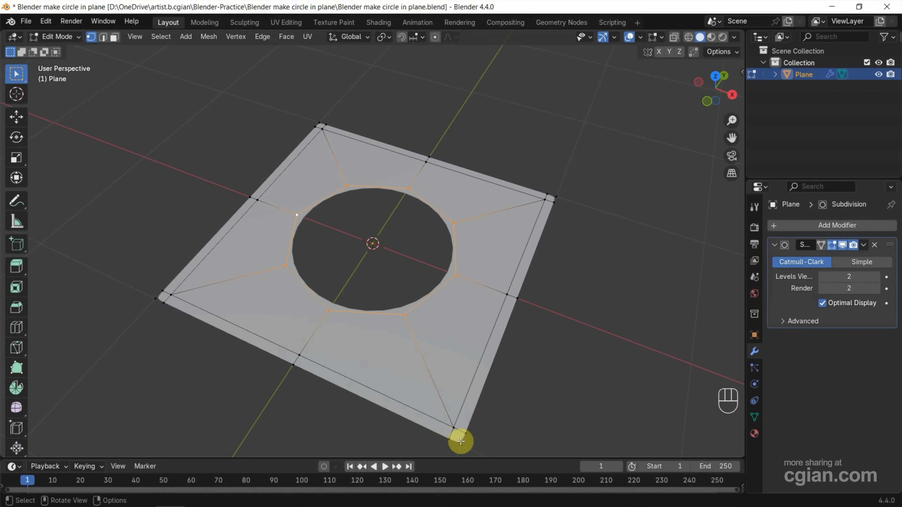
mouse_move(785, 372)
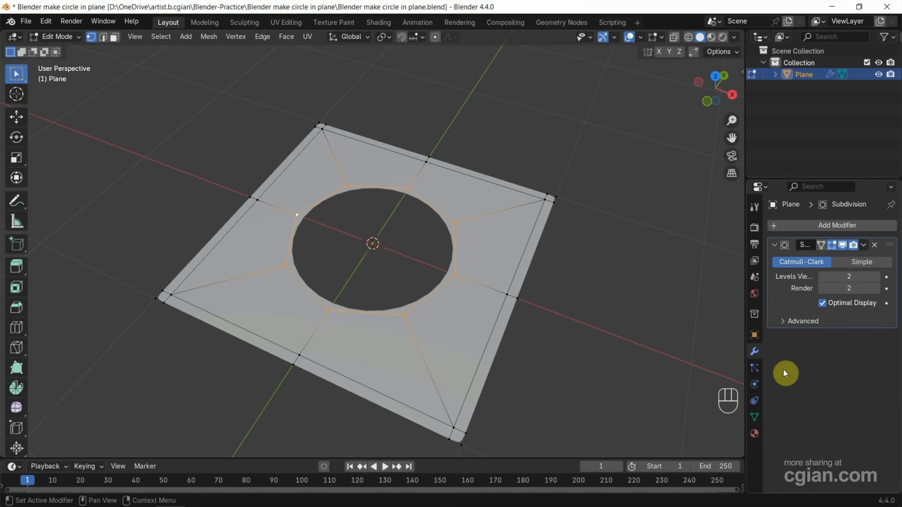
Expand Advanced and set Boundary Smooth to Keep Corners
left_click(800, 321)
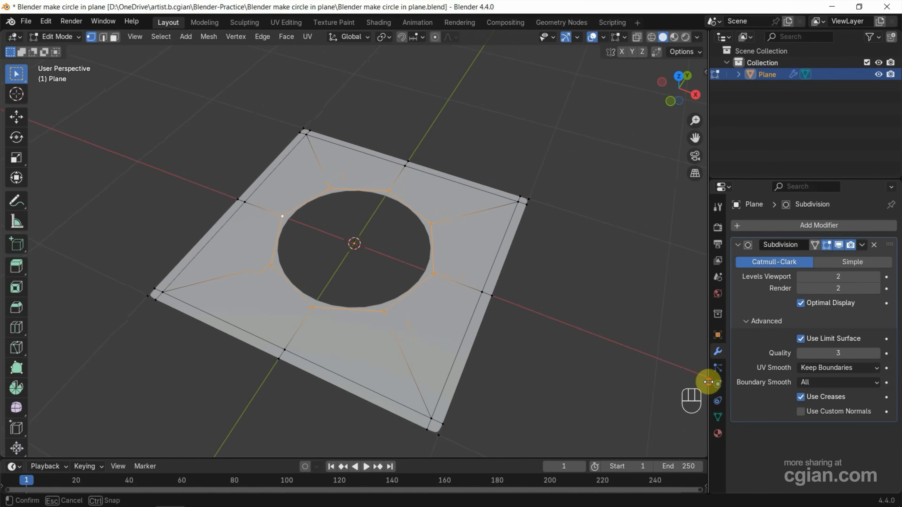
left_click(838, 382)
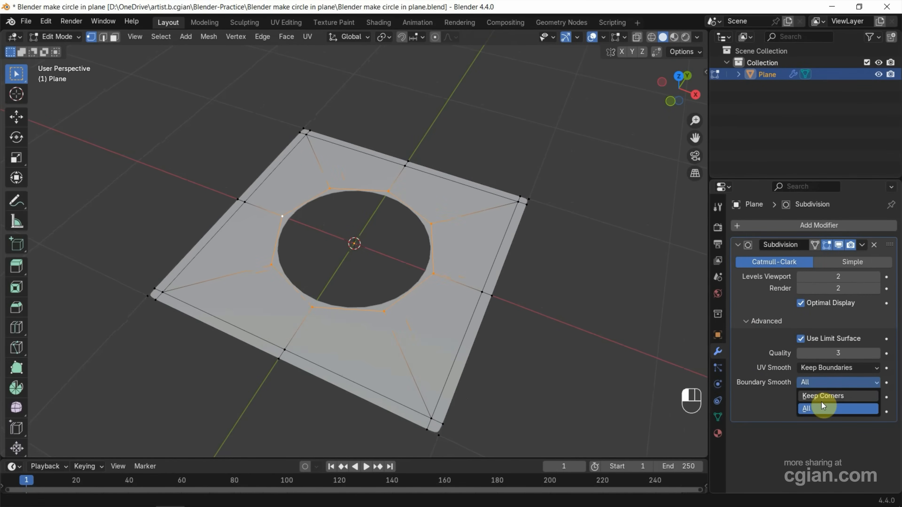